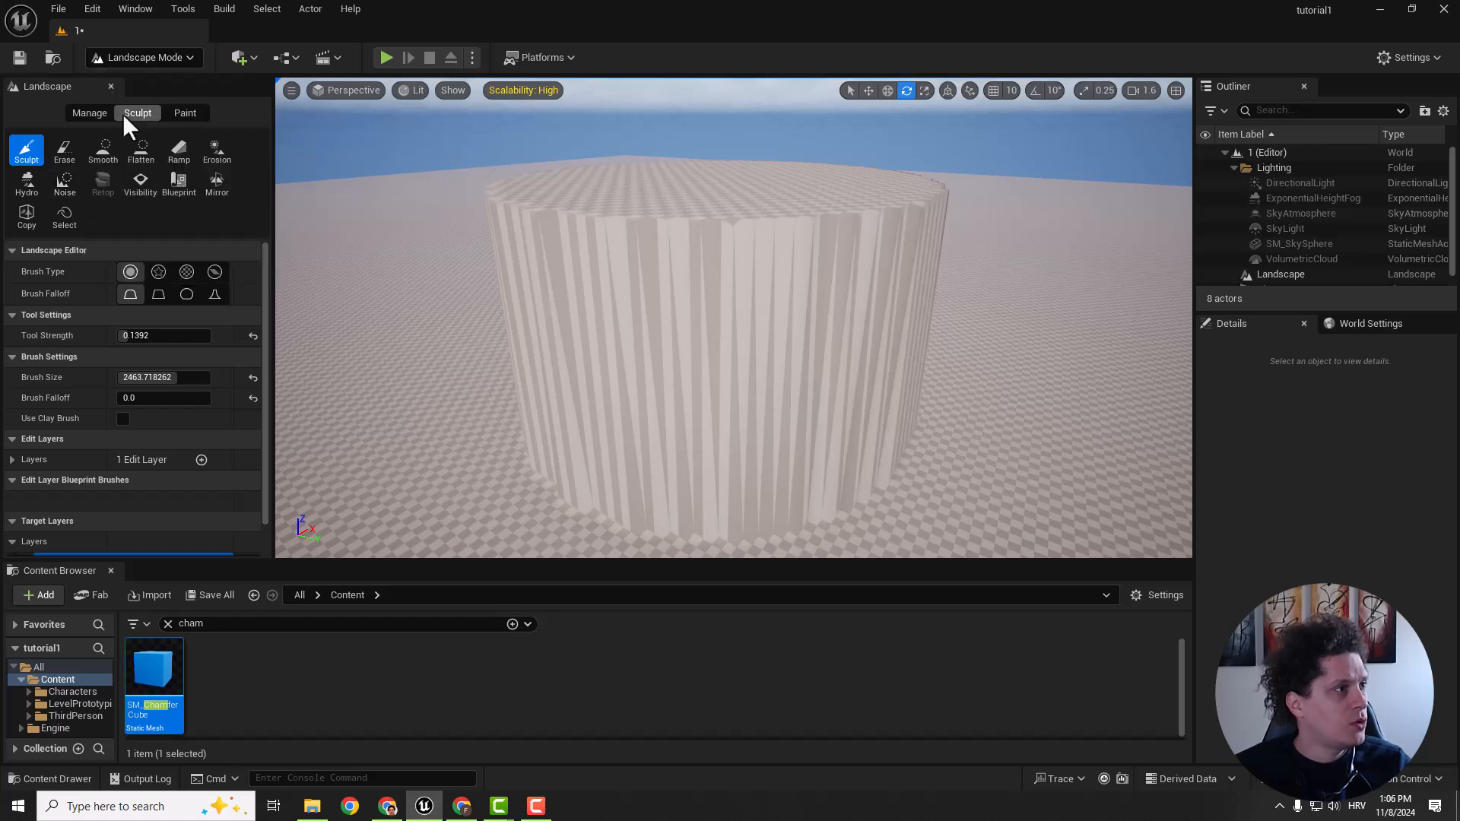
mouse_move(102, 182)
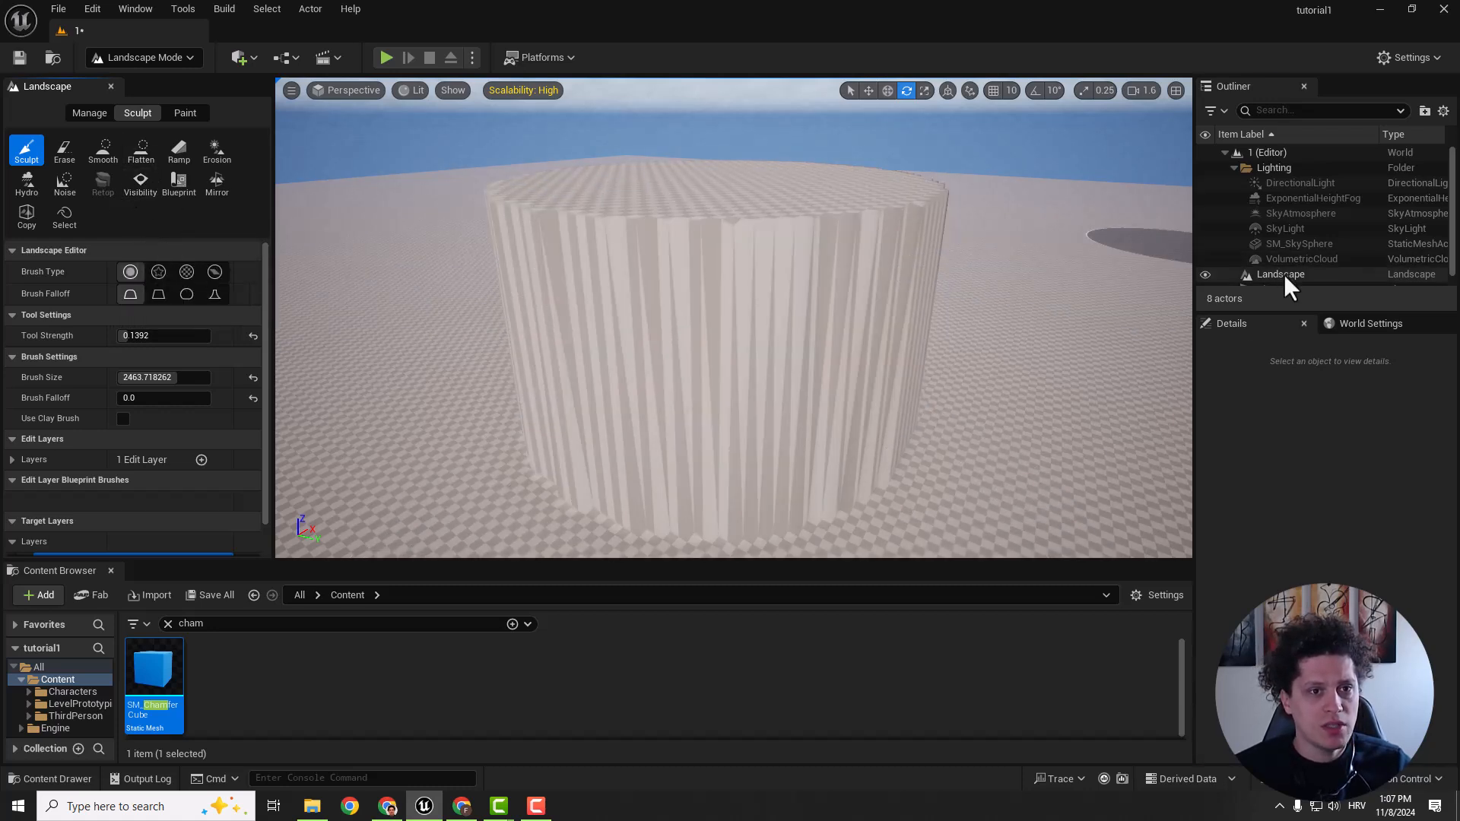
Step: Turn off Enable Edit Layers on the Landscape and confirm the prompt
left_click(1280, 274)
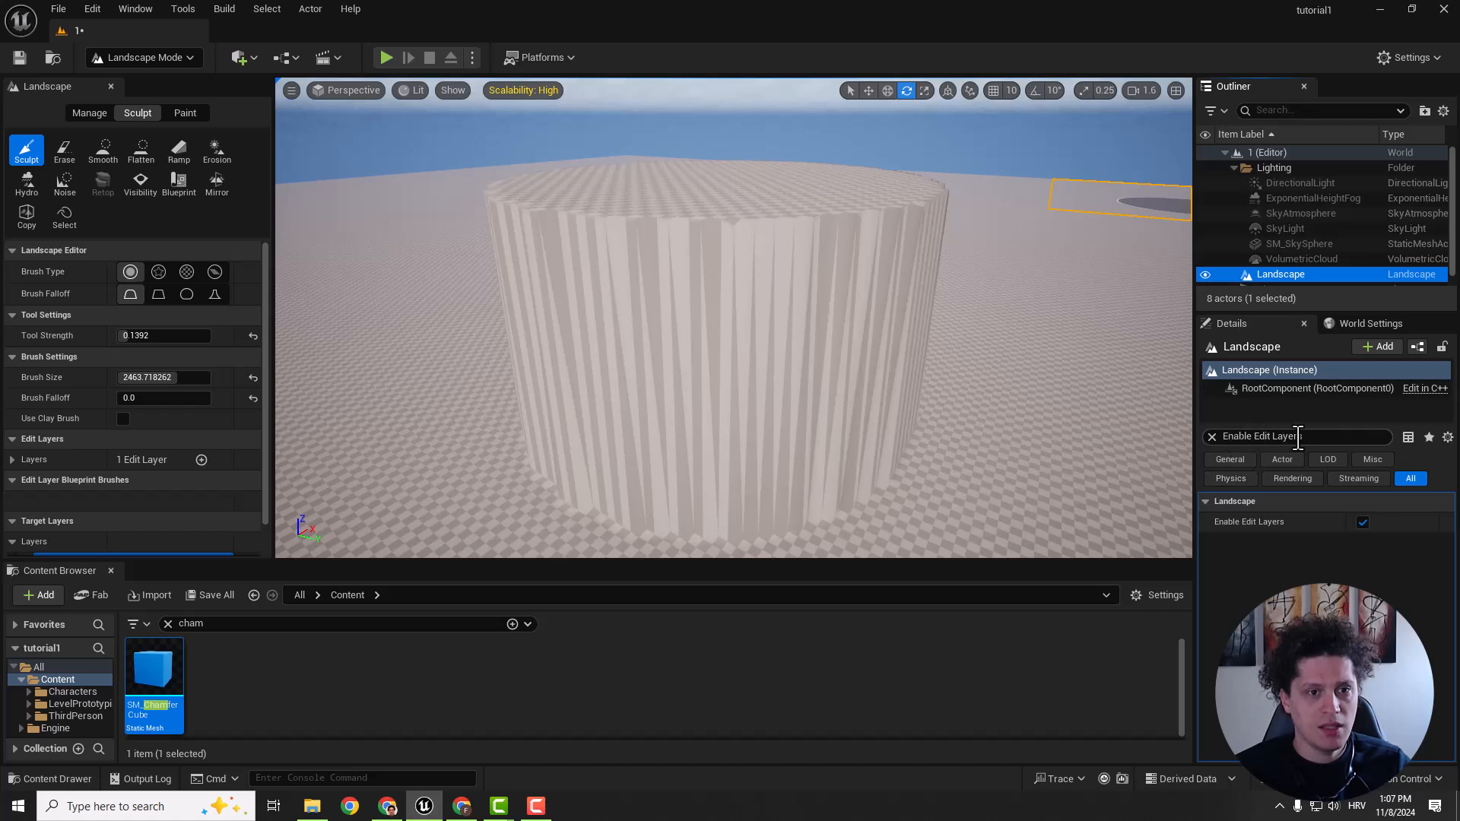
left_click(1361, 522)
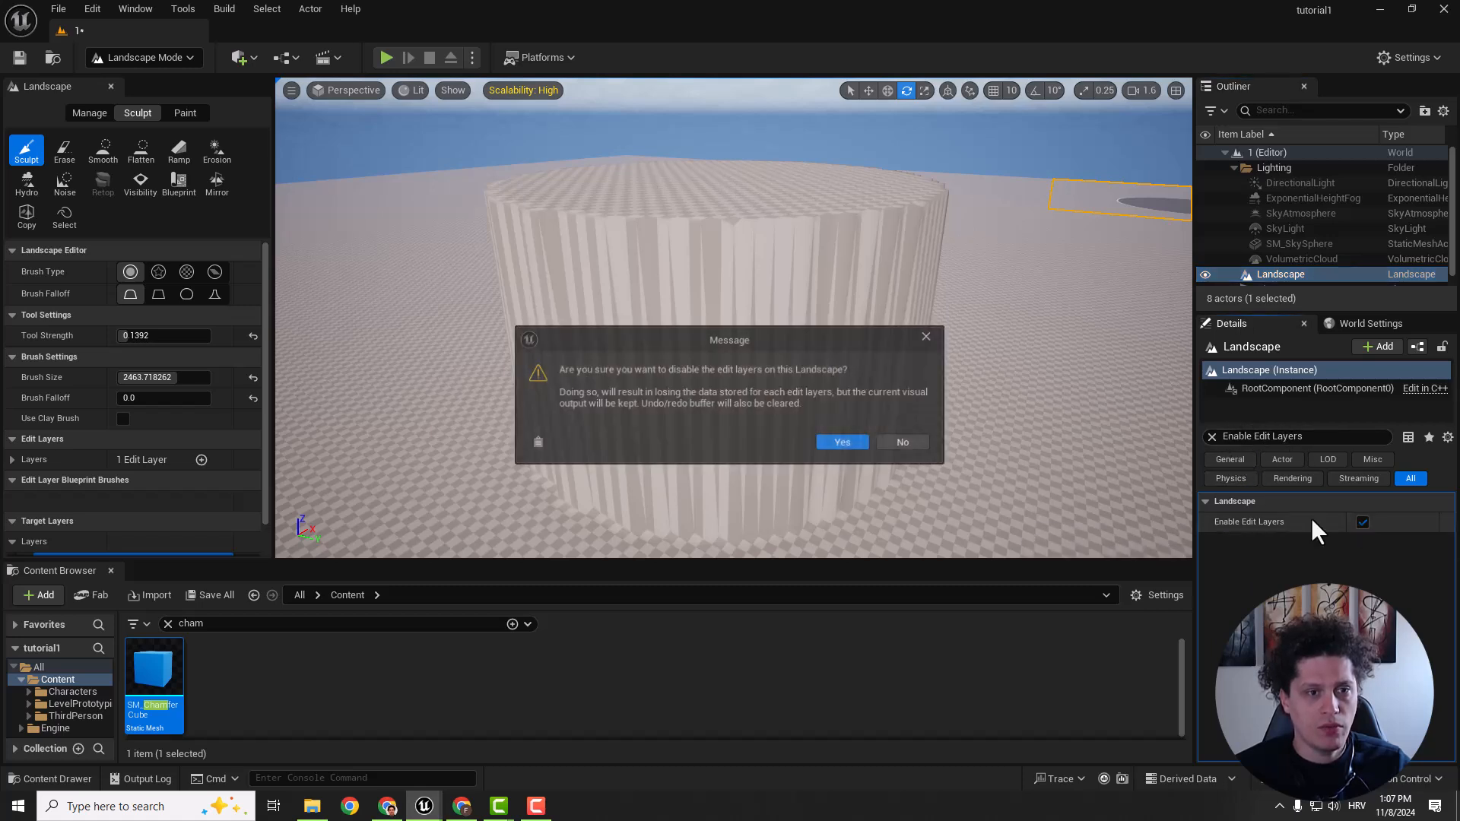
left_click(839, 441)
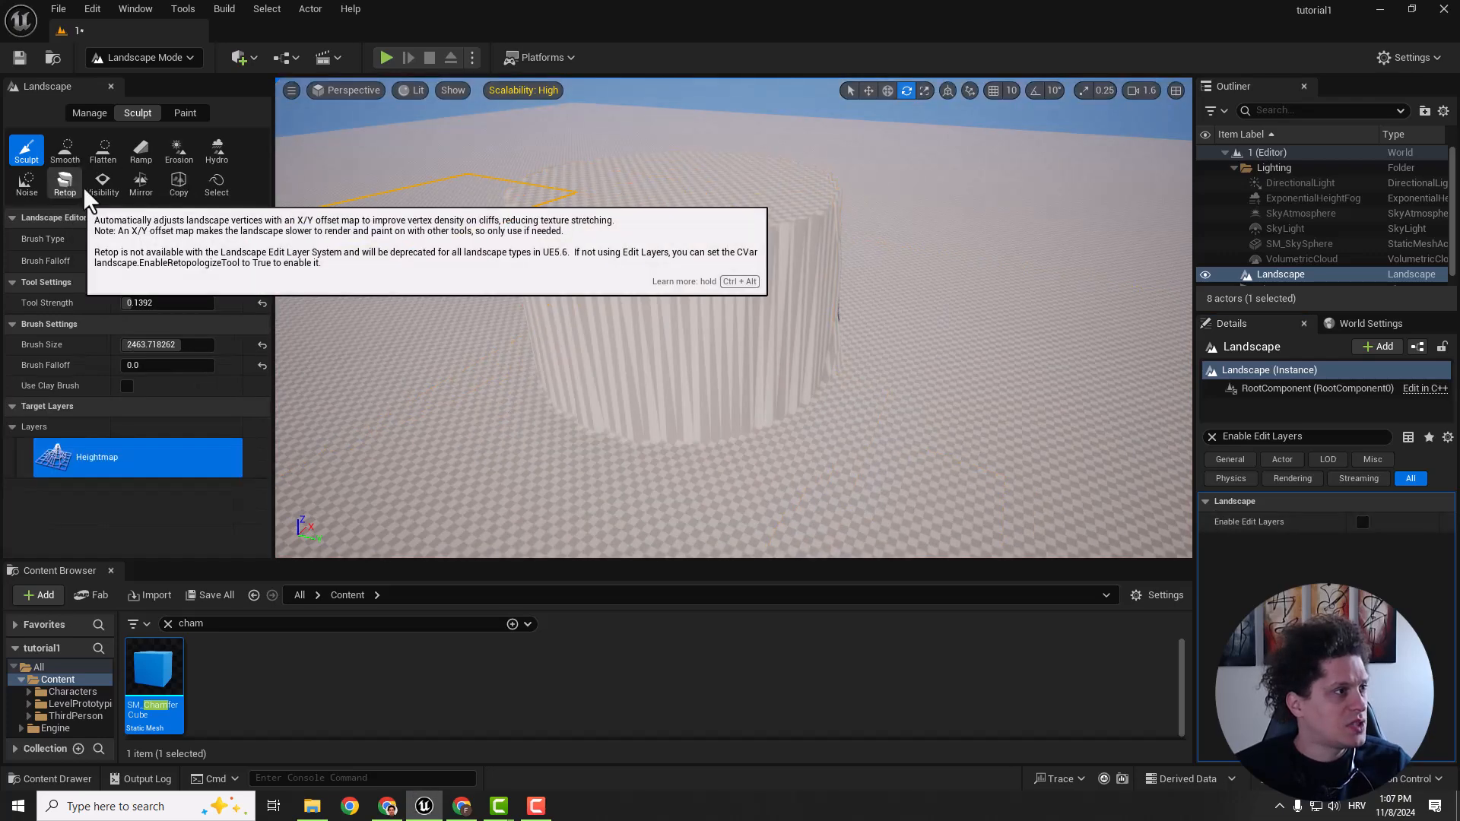
Step: Make Retop the active landscape sculpt tool
left_click(64, 182)
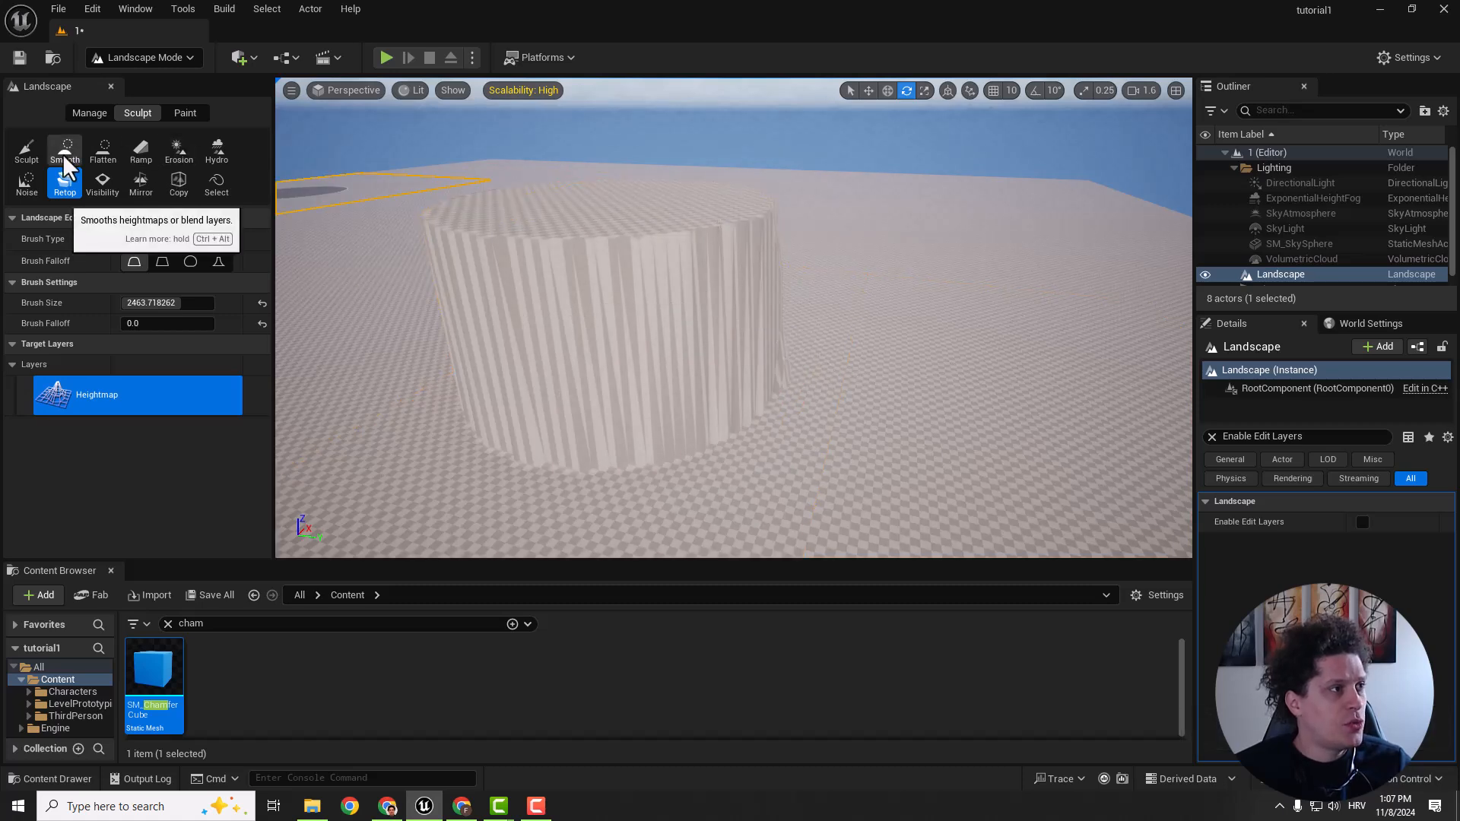
Step: Switch the landscape sculpt tool to Smooth for rounding the cylinder's edges
left_click(64, 149)
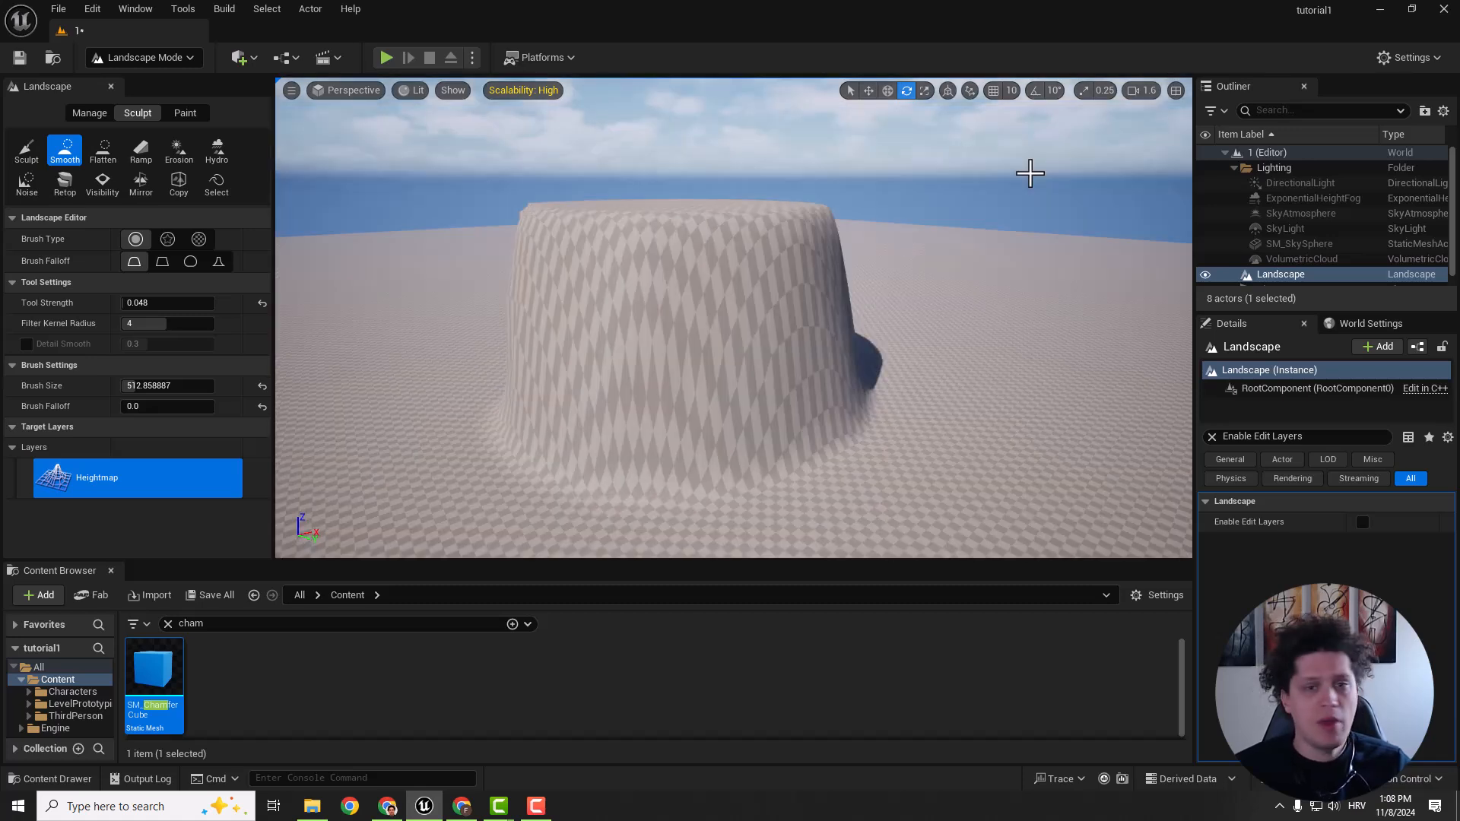
mouse_move(1003, 196)
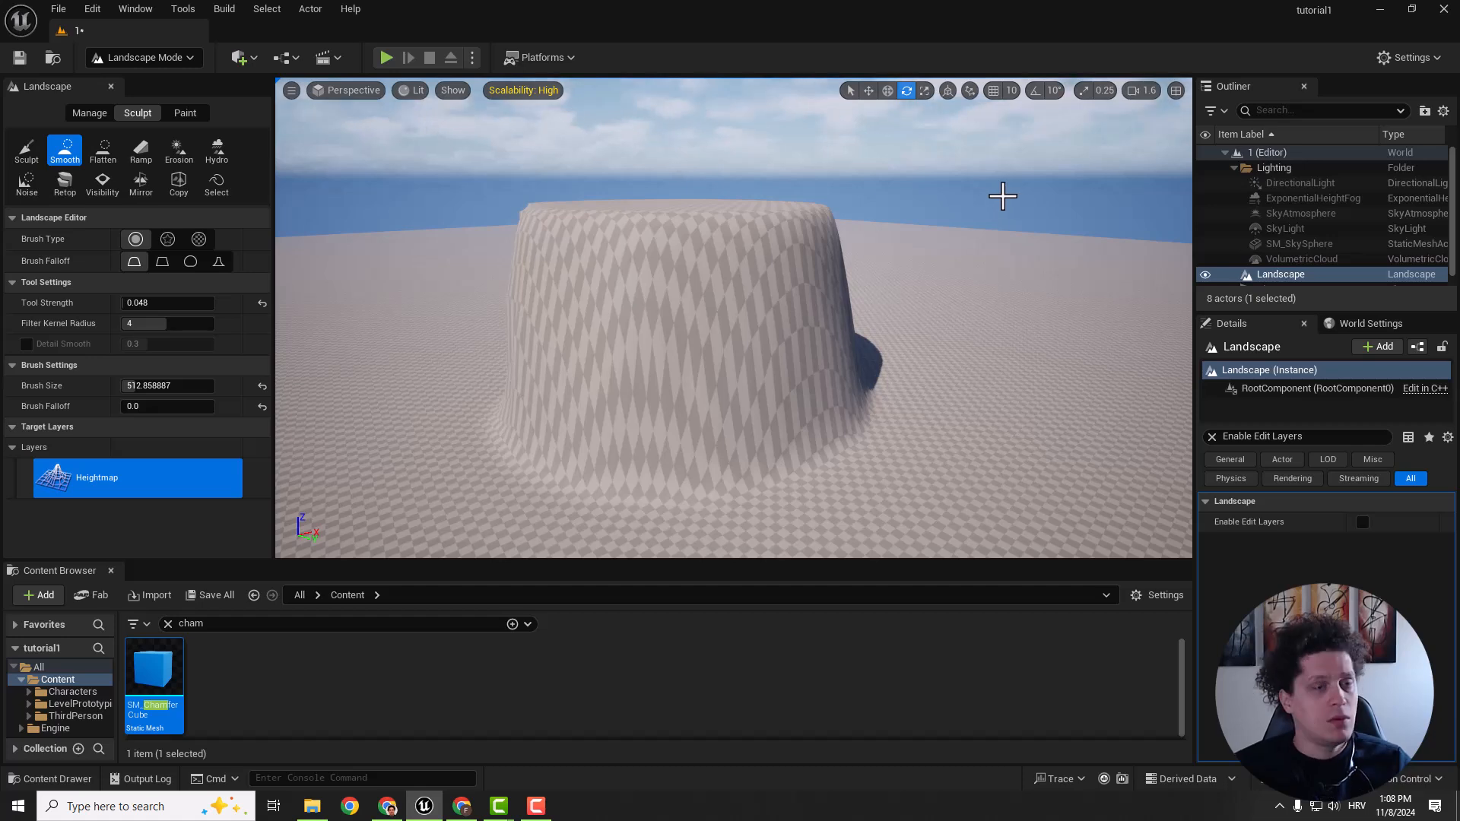